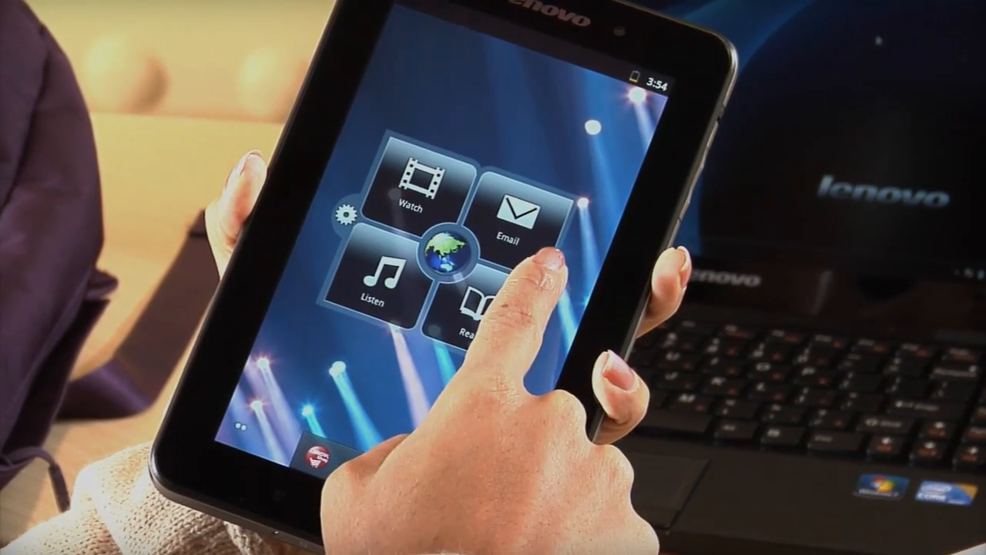
# - Reach the Wi-Fi settings page via Settings and Wireless & networks
pyautogui.click(348, 212)
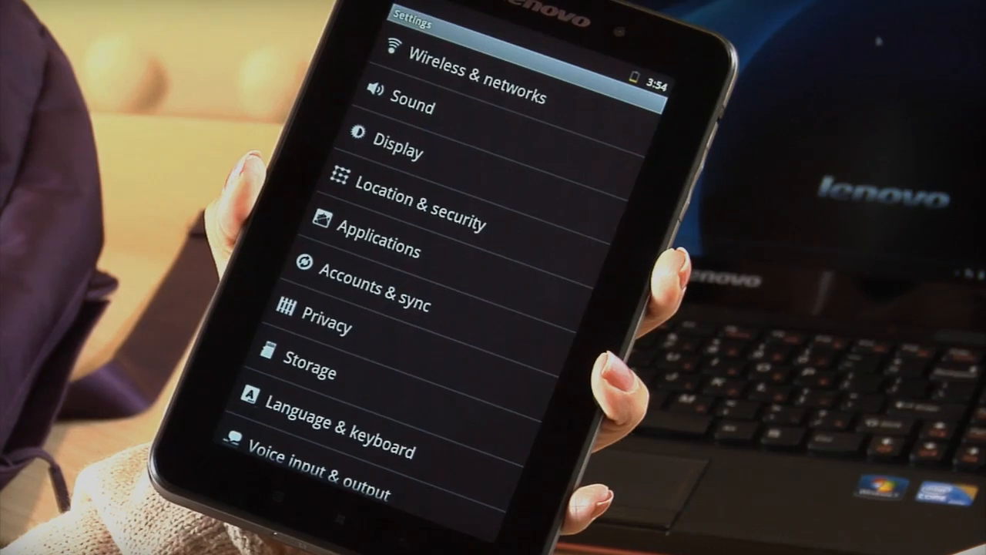
pyautogui.click(480, 63)
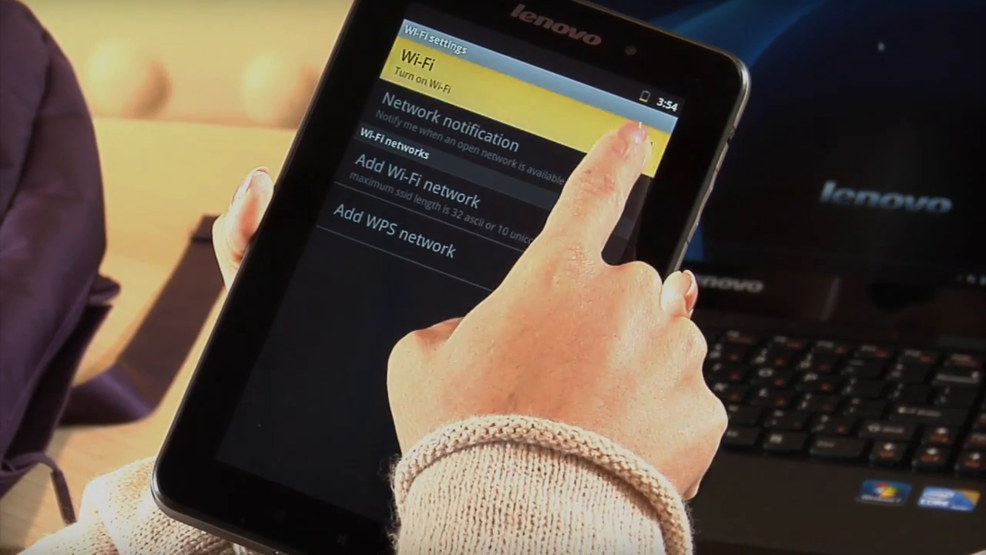
# - Switch Wi-Fi on and pick ncsu-guest from the listed nearby networks
pyautogui.click(617, 69)
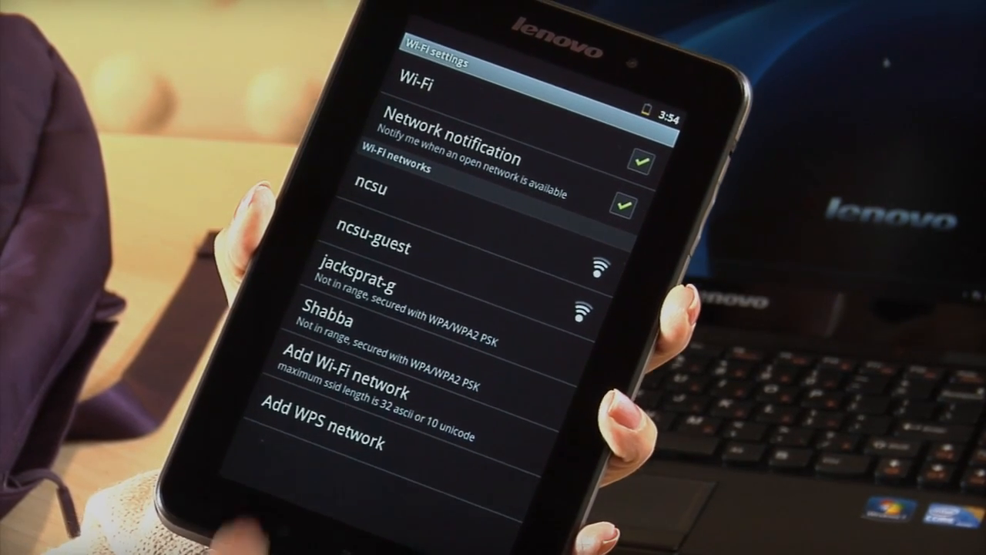
pyautogui.click(374, 247)
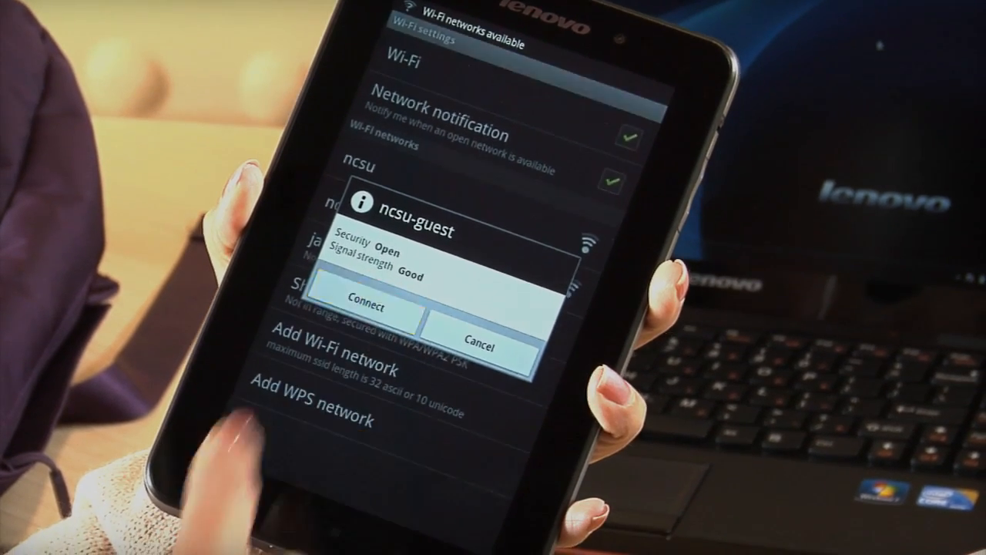
# - Confirm the connection to ncsu-guest so the tablet obtains an IP address
pyautogui.click(363, 305)
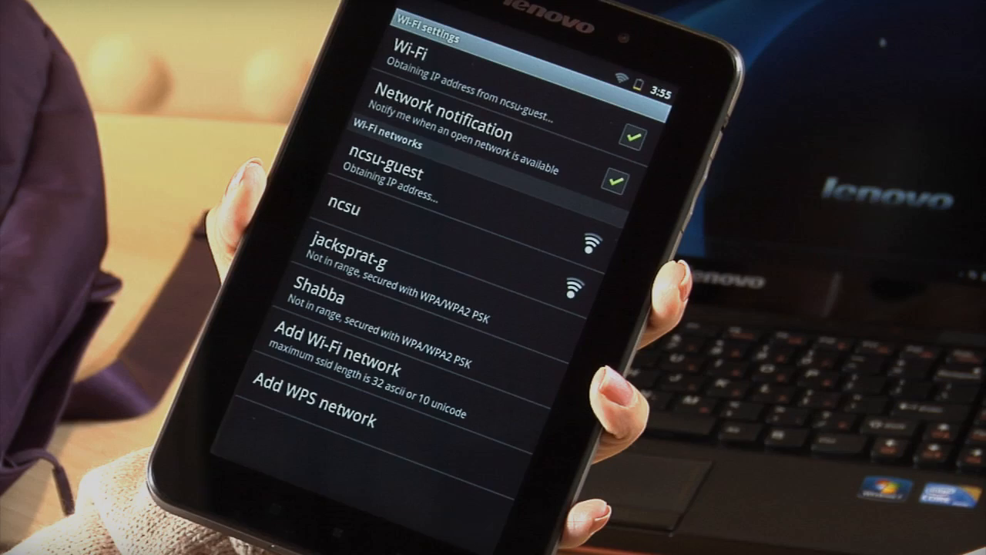